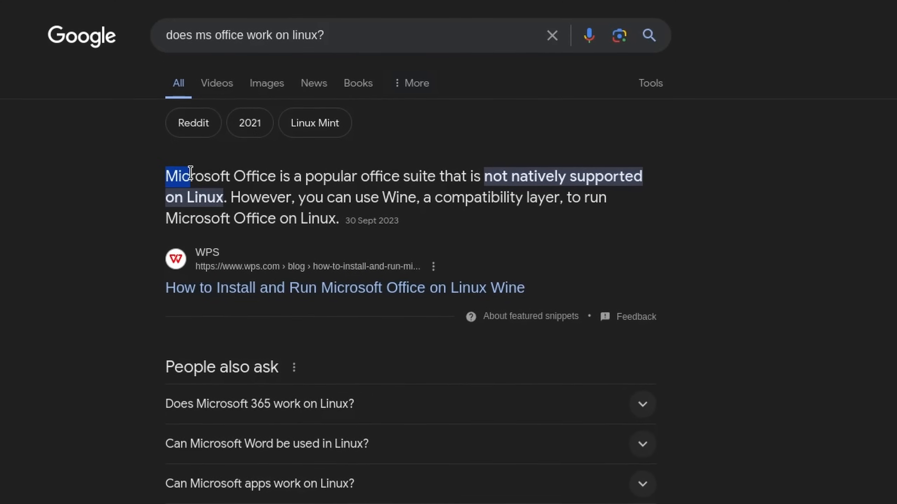
Search Google for 'does premiere pro work on linux'
text(does premiere pro work on linux)
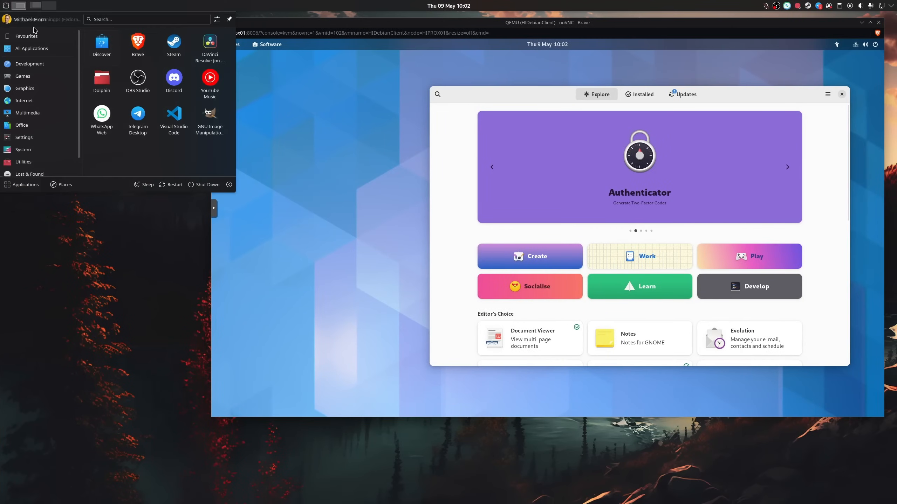
Bring up the application launcher showing favourites like Discover, Brave, Steam, OBS and Discord
click(143, 170)
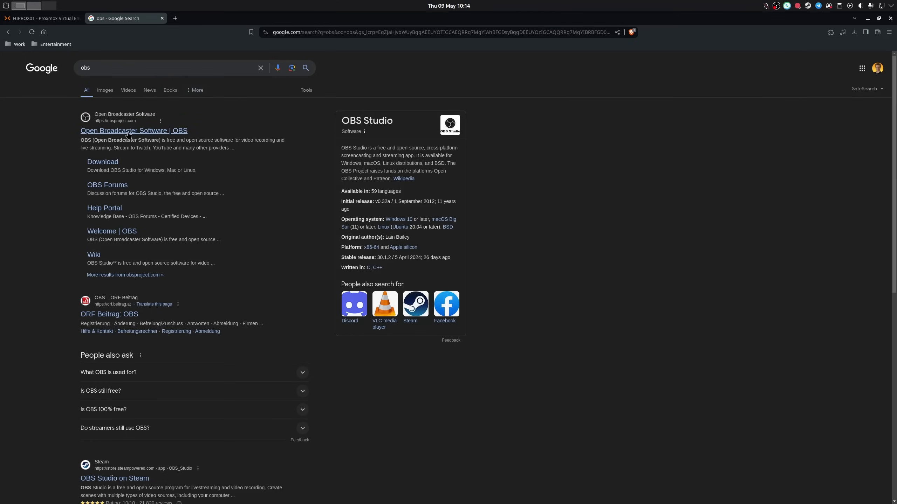
Go to the Open Broadcaster Software site from the Google results for obs
click(133, 130)
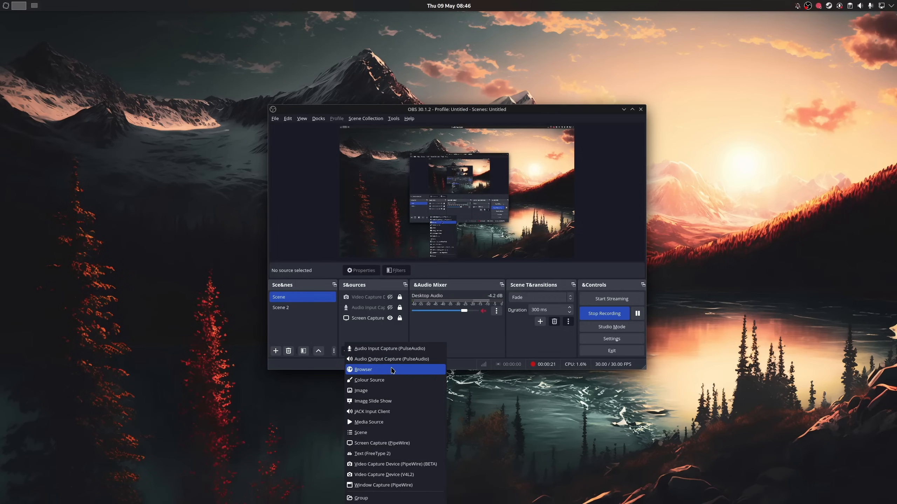
mouse_move(399, 370)
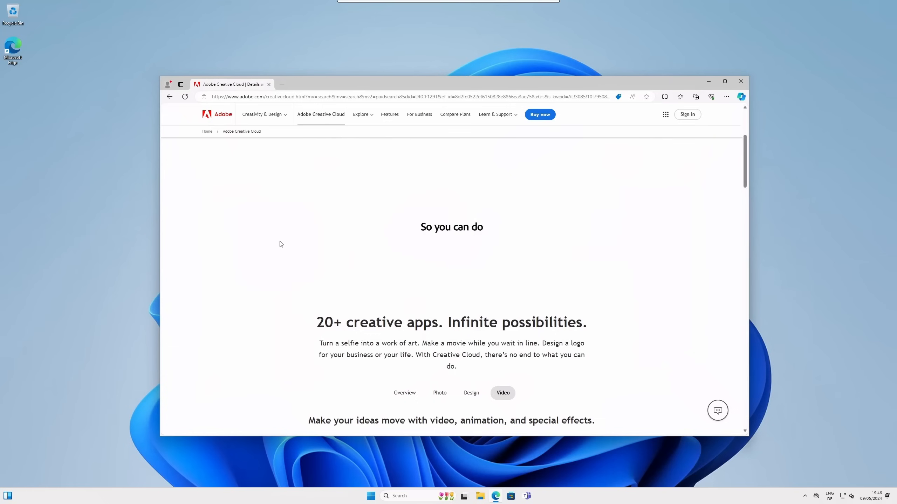
Browse the DaVinci Resolve 19 overview page with its free download and Studio options
scroll(down, 3)
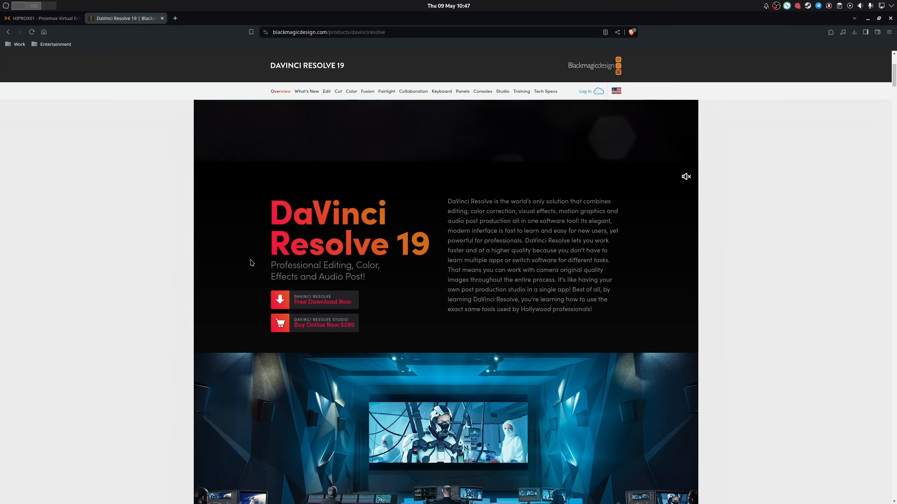
click(313, 301)
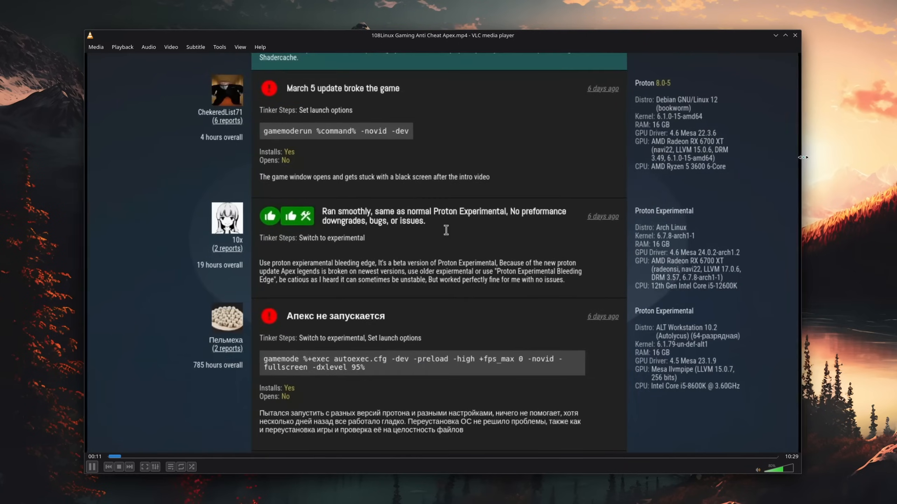
Watch the VLC video showing ProtonDB reports about Apex anti-cheat on Linux
scroll(down, 3)
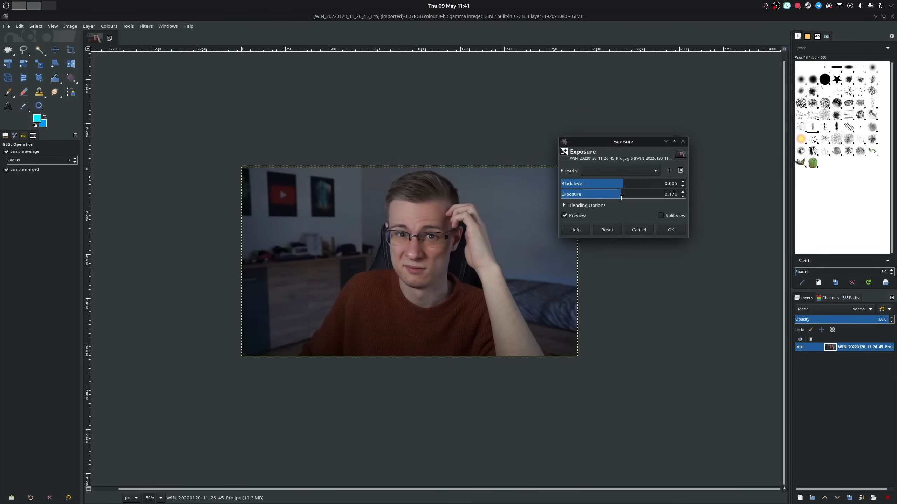
Raise the exposure slightly on the webcam photo in GIMP's Exposure adjustment
click(671, 230)
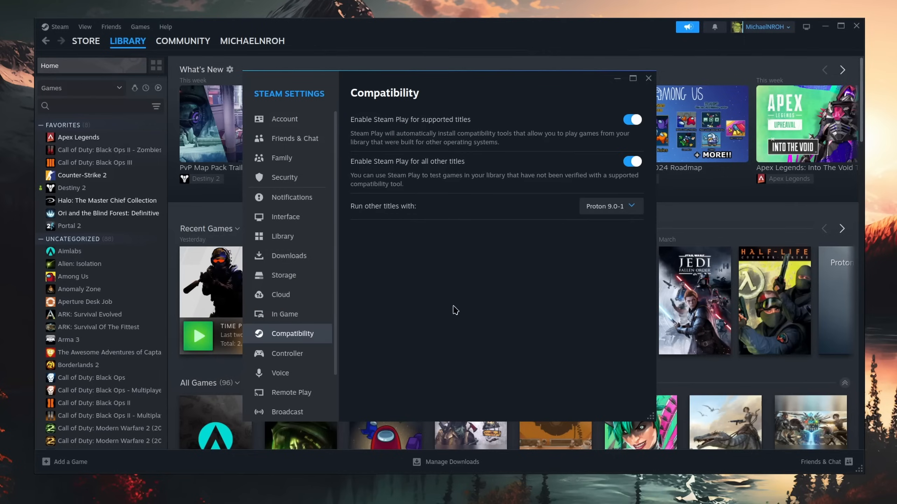
mouse_move(636, 134)
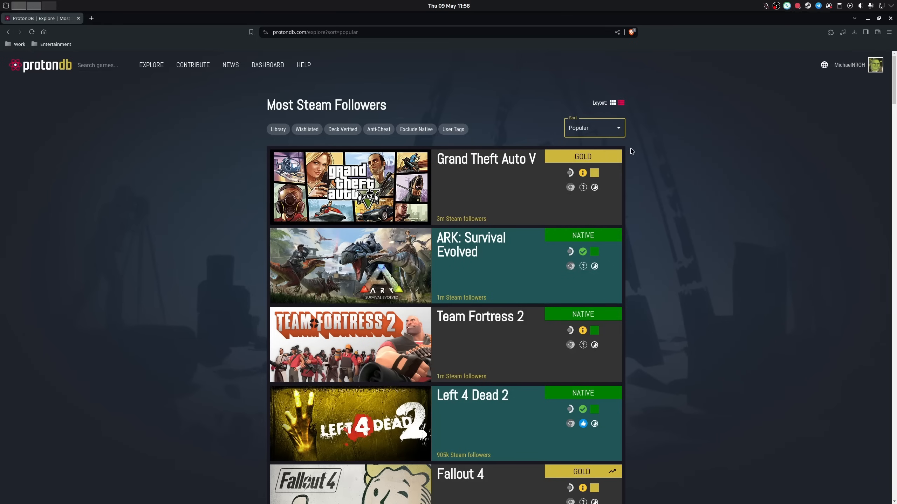
Scroll through ProtonDB's popular games list with ratings such as GTA V Gold
scroll(down, 3)
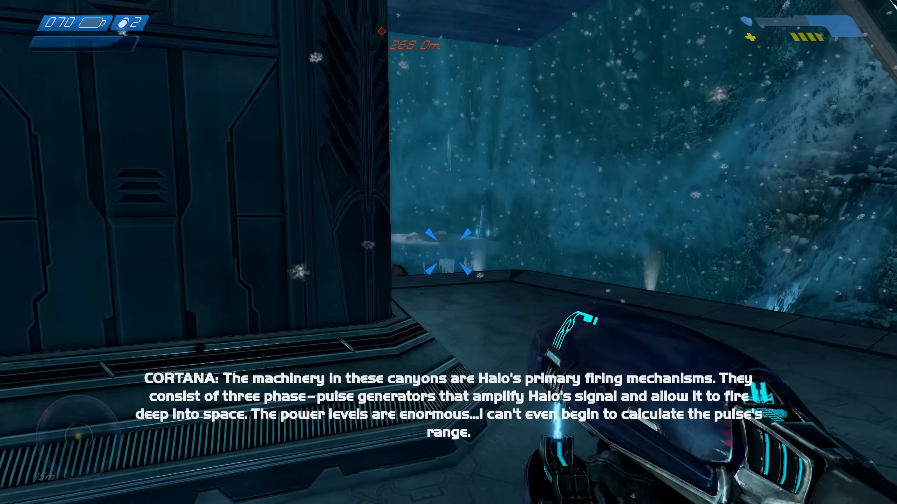
mouse_move(448, 240)
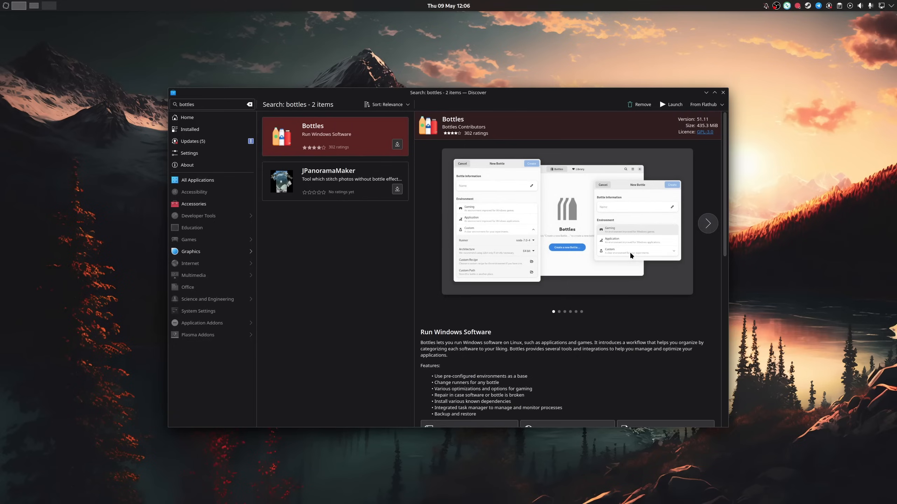
Look at the Windows Apps bottle, then start a new bottle named Some Game Launcher with the Application environment
click(670, 104)
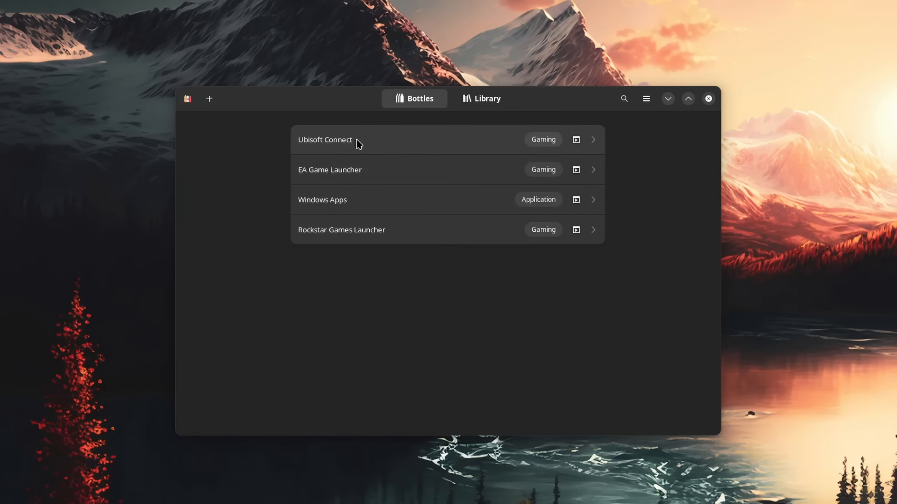
mouse_move(393, 212)
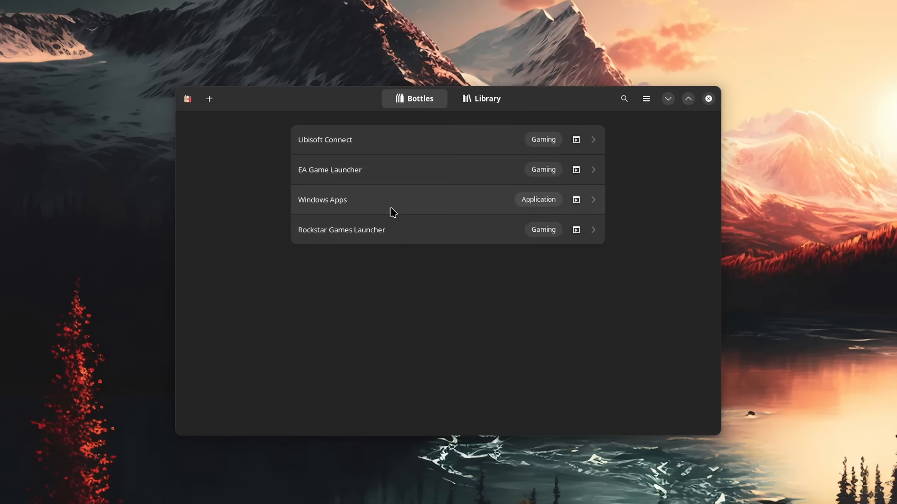
click(341, 229)
text(Some Game Launcher)
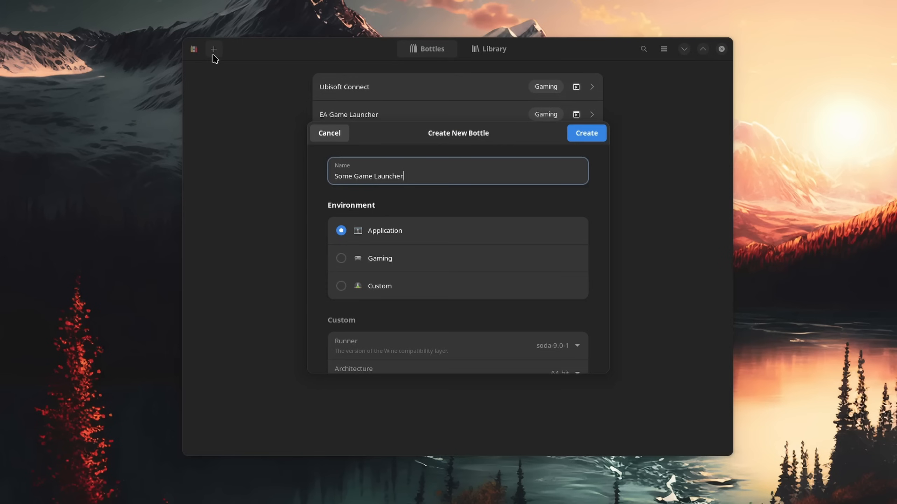
click(379, 258)
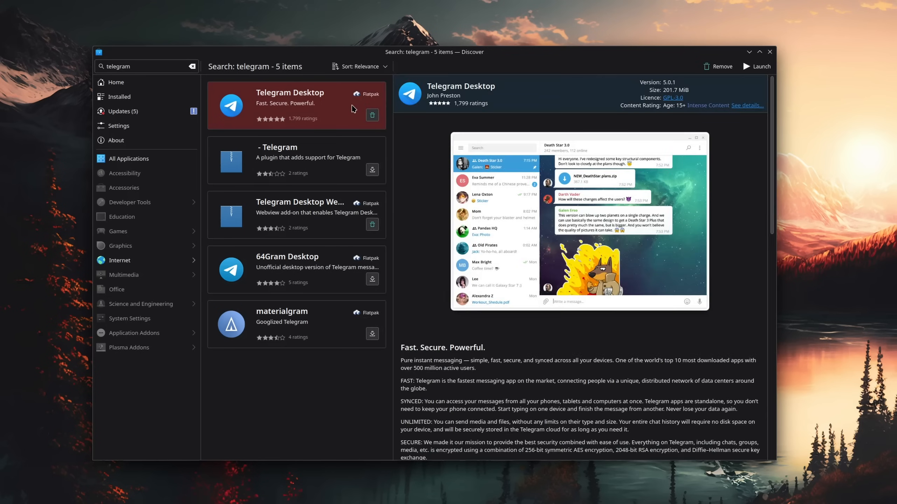
mouse_move(494, 140)
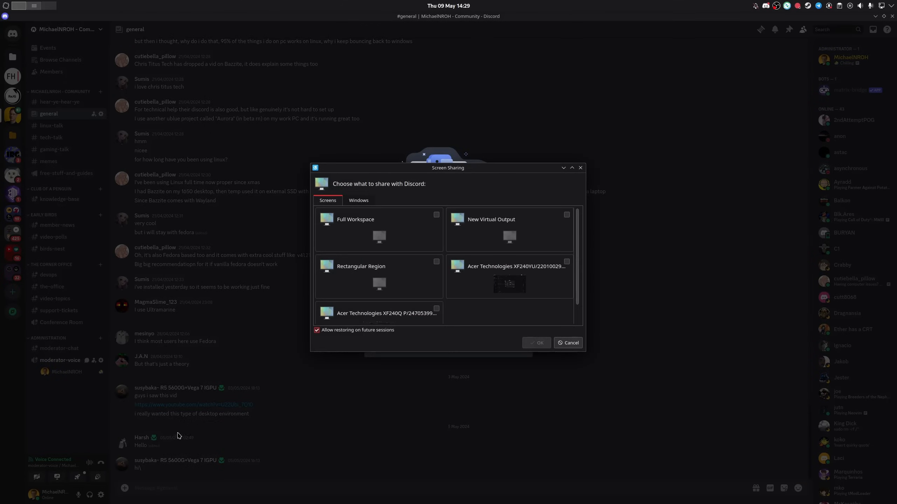
Choose a source in Discord's screen-sharing portal from workspace, virtual output, region or monitor
click(509, 277)
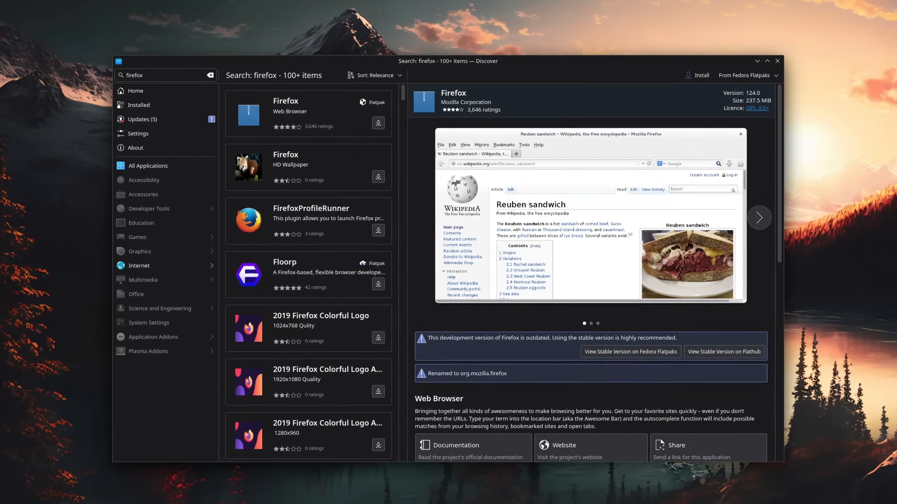
Search Discover for 'opera' instead of Firefox
text(opera)
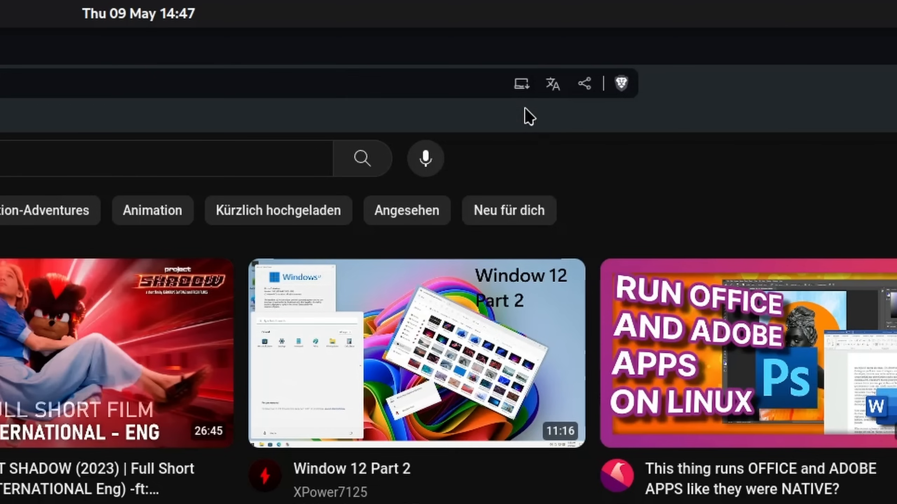
Install the site as a Brave web app and launch WhatsApp Web from the launcher
click(521, 83)
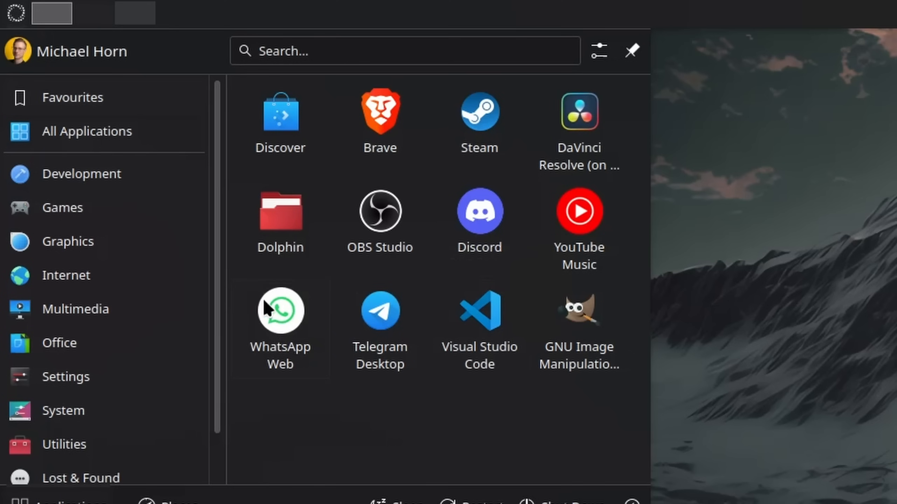
click(280, 311)
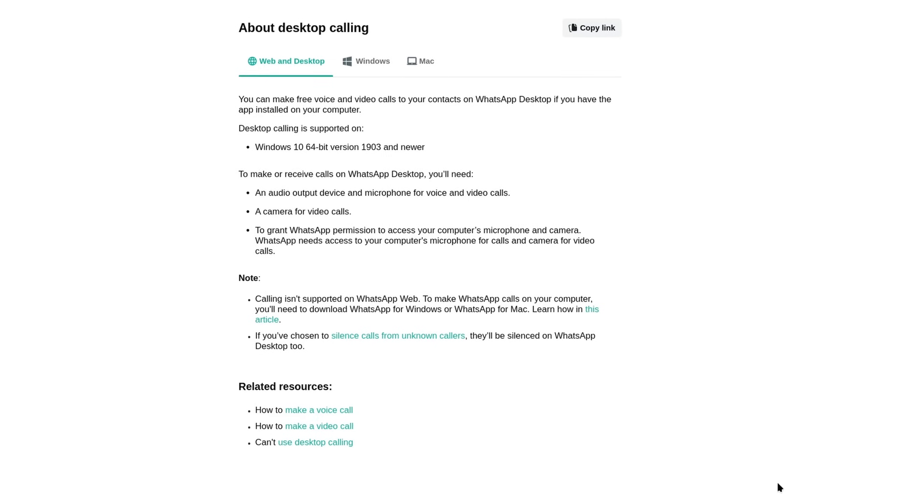
drag(253, 300, 419, 300)
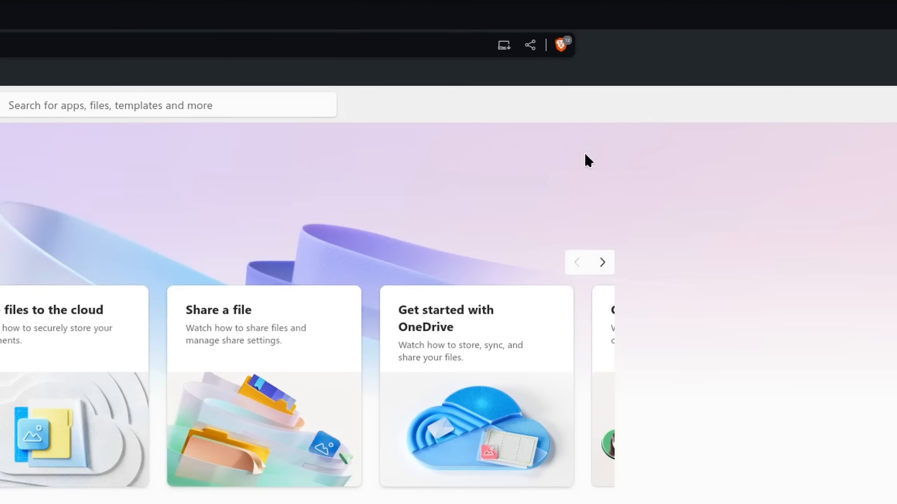
Create a Microsoft Teams classic shortcut set to open as its own window
click(503, 45)
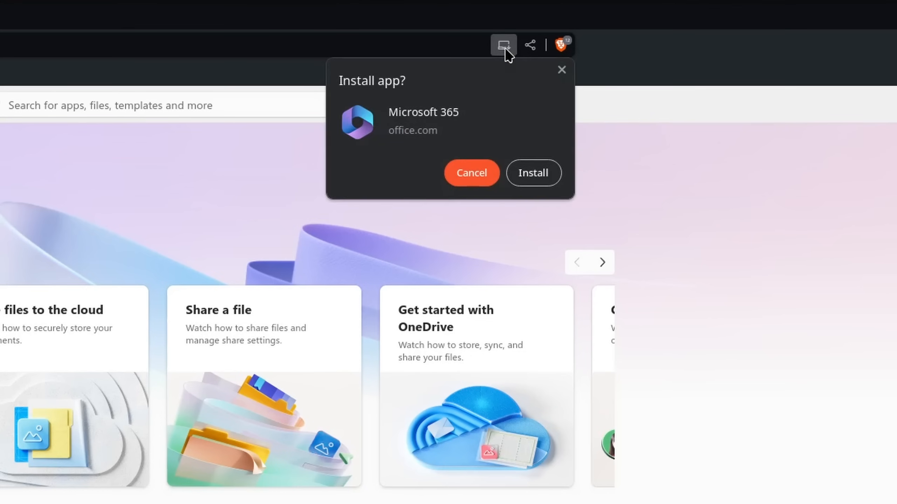
mouse_move(563, 146)
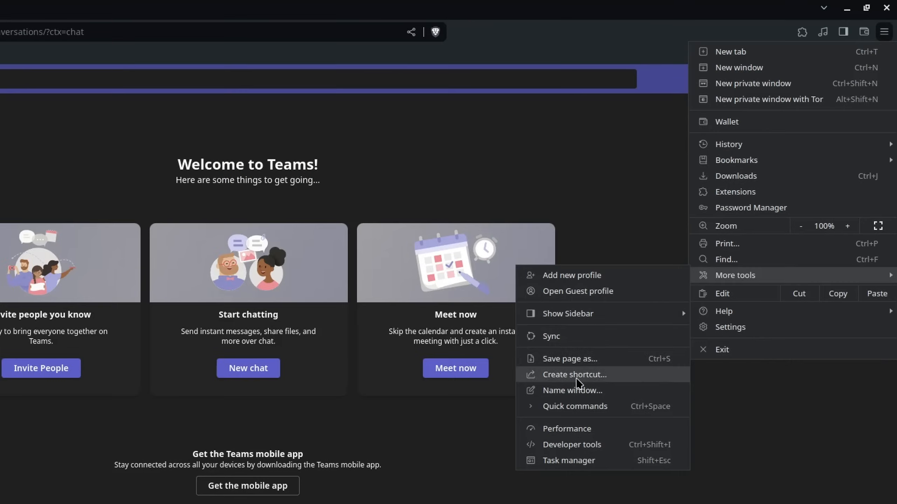
click(575, 375)
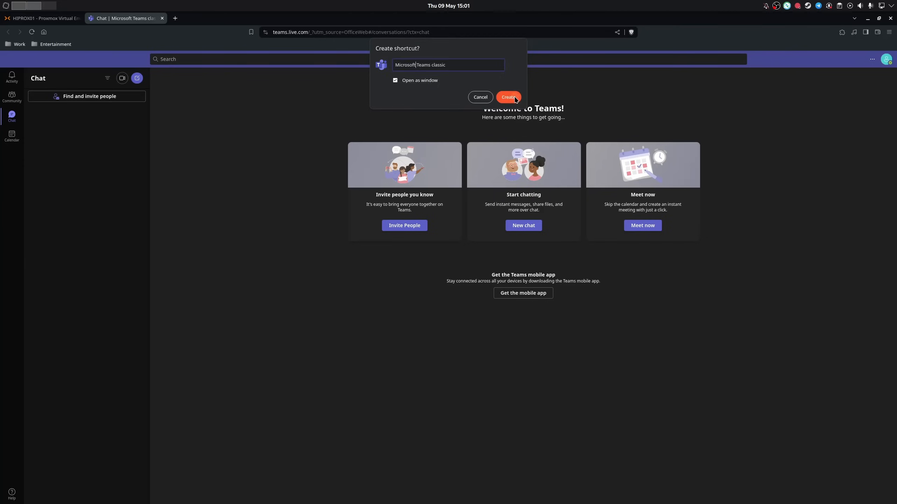
click(508, 98)
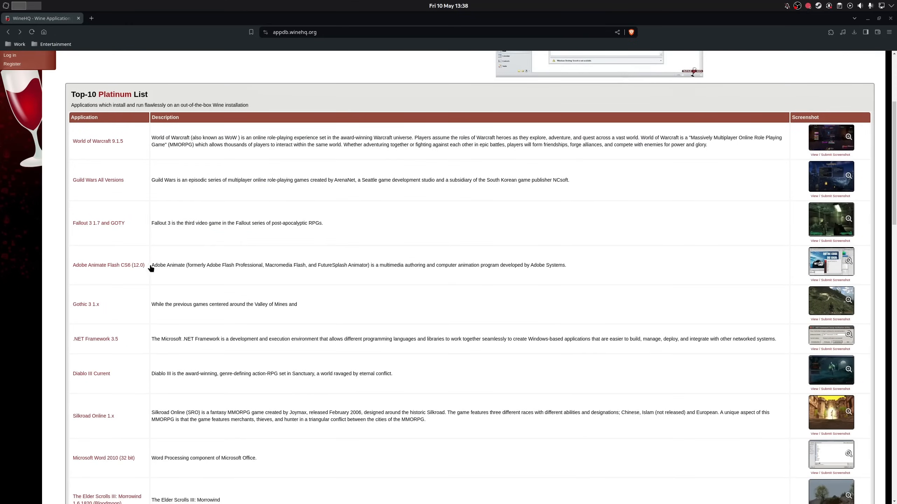
Apply the 800 DPI and Cycle Resolution Up settings to the mouse in Piper
scroll(down, 3)
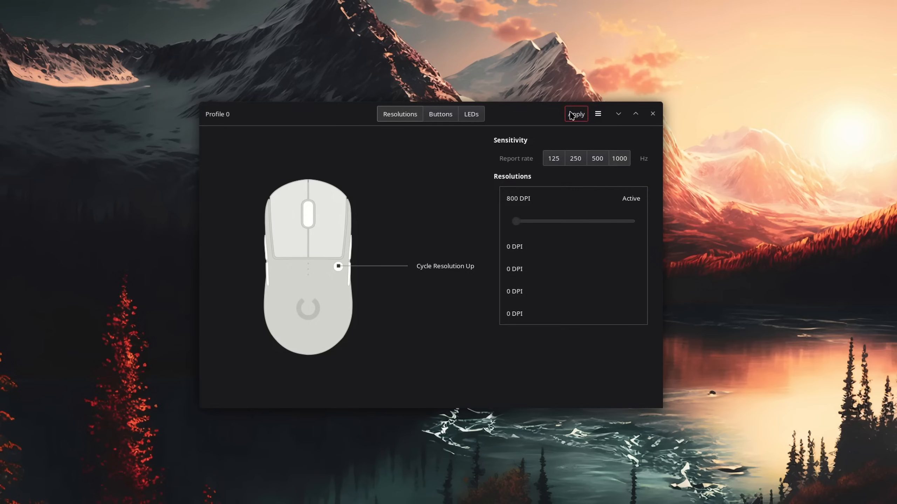
click(440, 113)
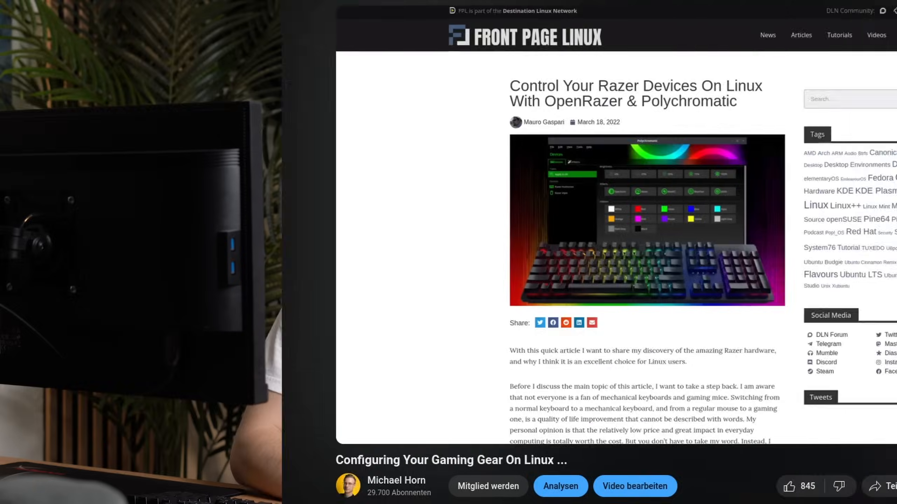
scroll(down, 3)
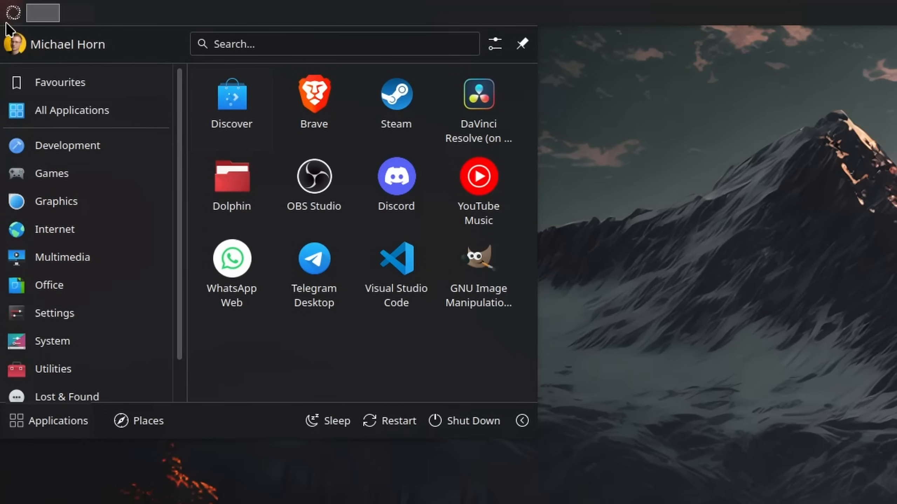
Show Thursday 9 May 2024 in the Plasma calendar with the Christi Himmelfahrt holiday
click(395, 259)
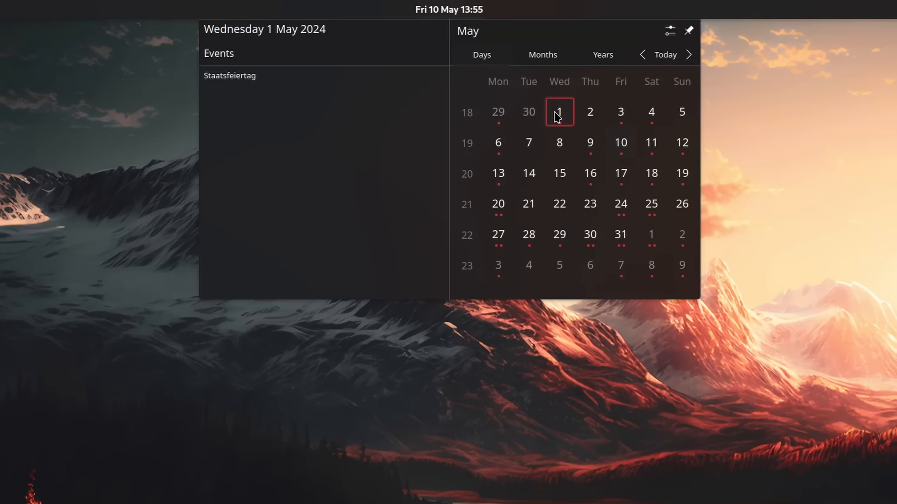
click(590, 143)
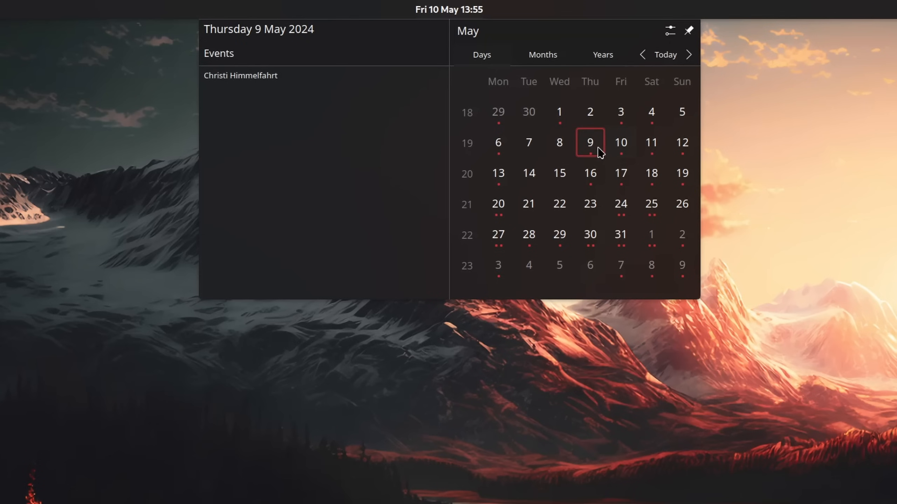